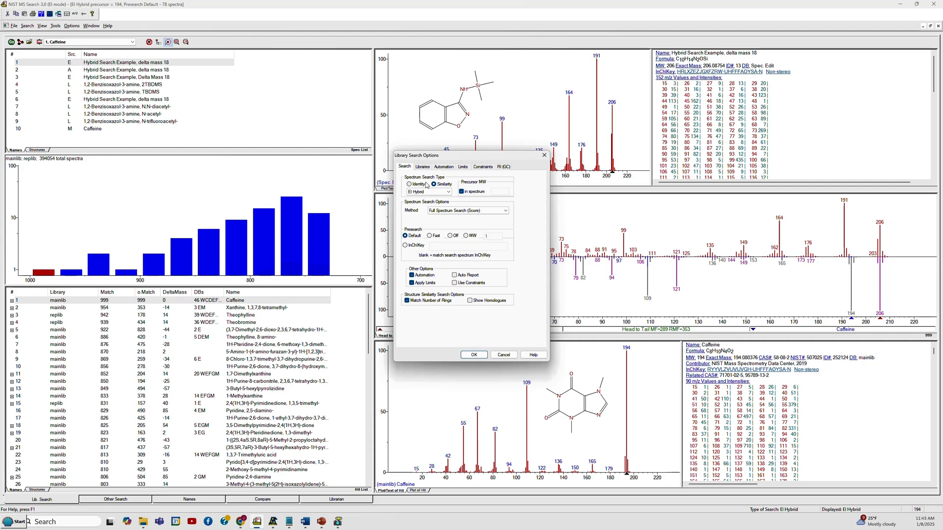
Switch the library search type to Identity (EI Normal) and confirm
{"action": "left_click", "coordinate": [410, 184]}
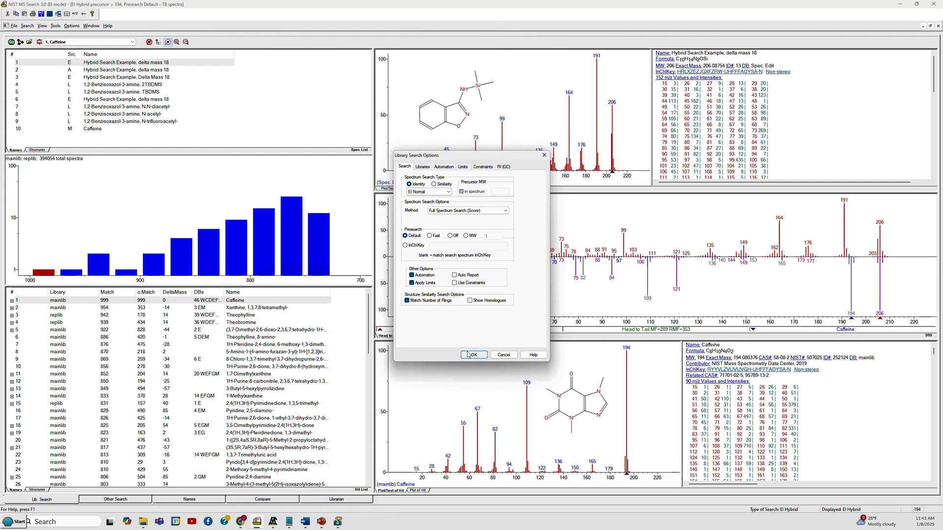
{"action": "left_click", "coordinate": [474, 354]}
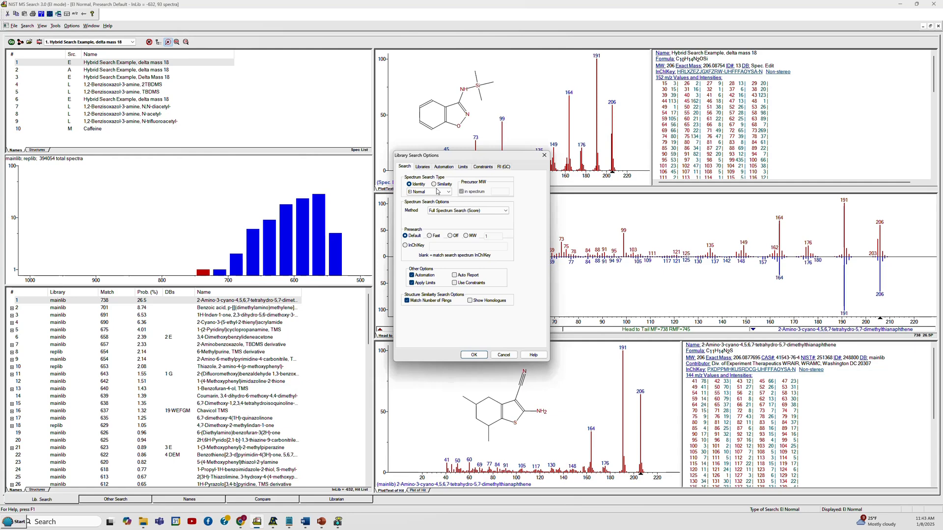
Switch back to EI Hybrid similarity and re-search the delta-mass-18 example
{"action": "left_click", "coordinate": [433, 184]}
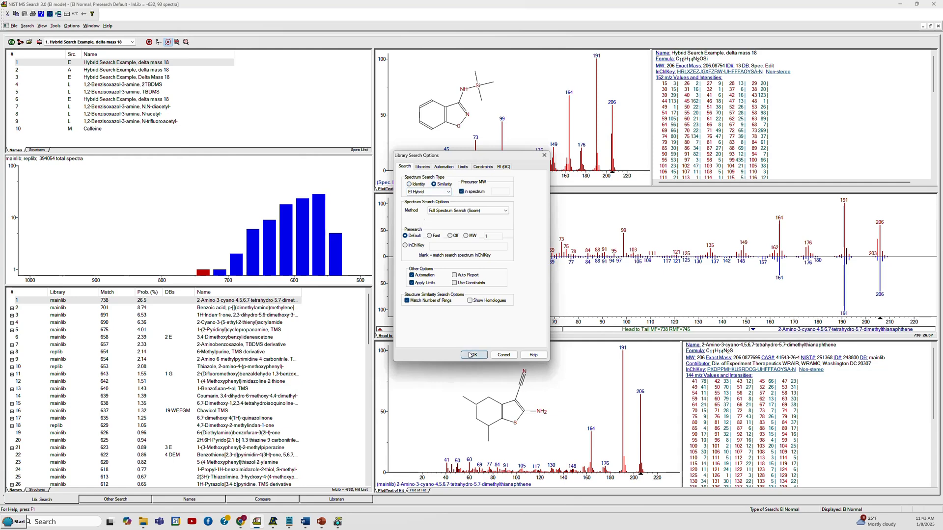
{"action": "left_click", "coordinate": [473, 355]}
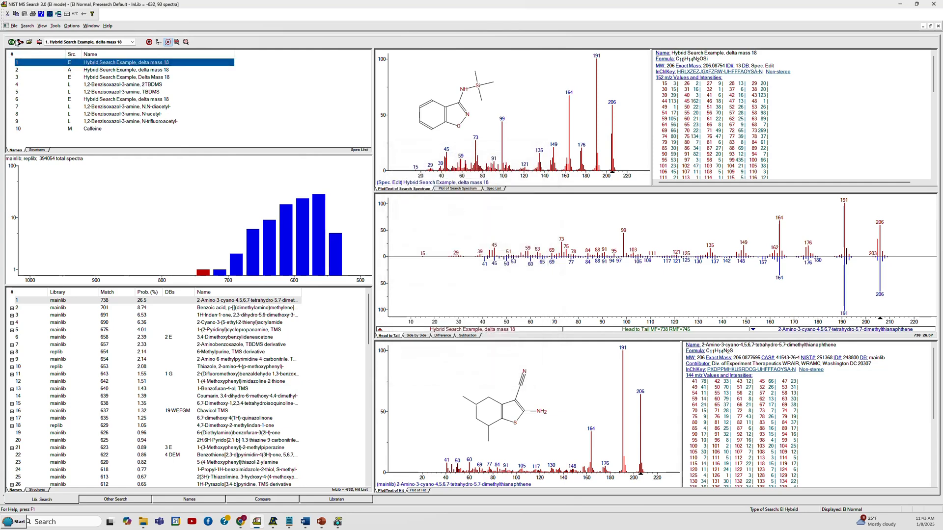
{"action": "left_click", "coordinate": [12, 41]}
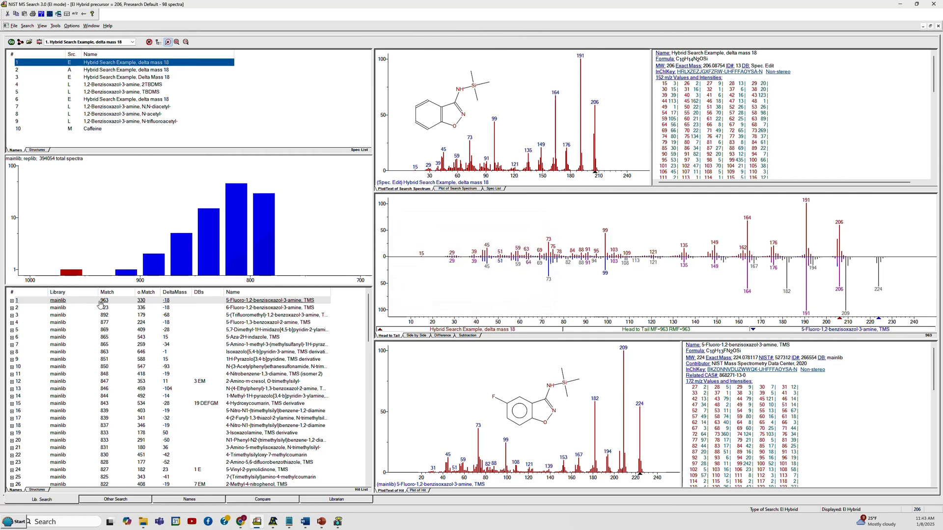
{"action": "mouse_move", "coordinate": [110, 307]}
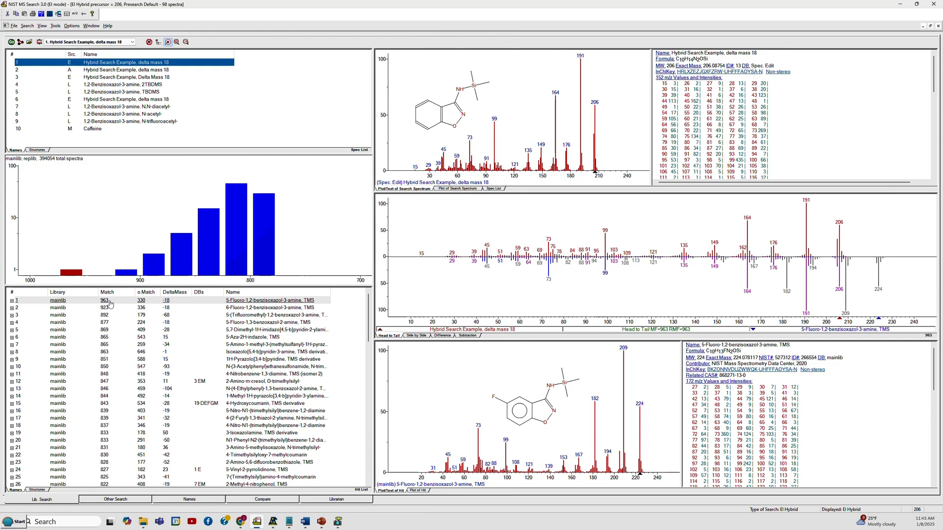
{"action": "mouse_move", "coordinate": [584, 404]}
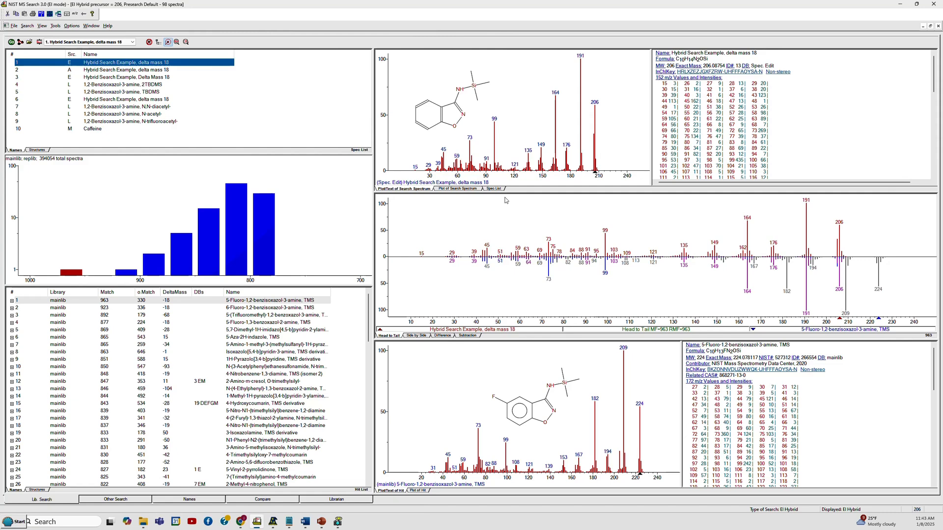
{"action": "mouse_move", "coordinate": [501, 377]}
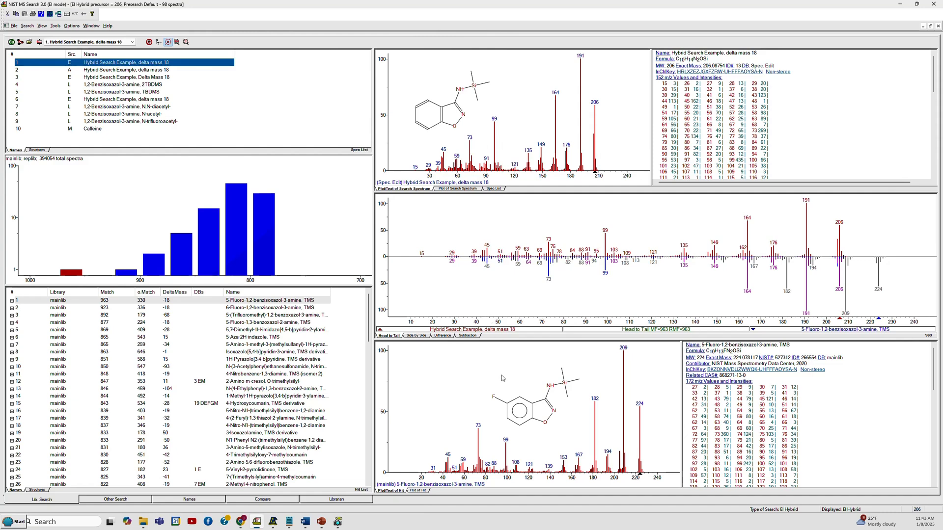
{"action": "mouse_move", "coordinate": [507, 361]}
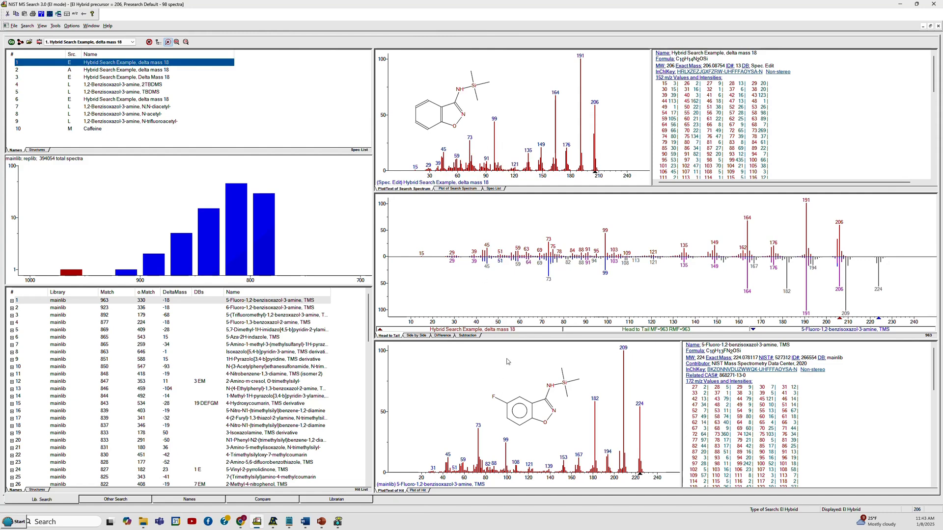
{"action": "mouse_move", "coordinate": [410, 105]}
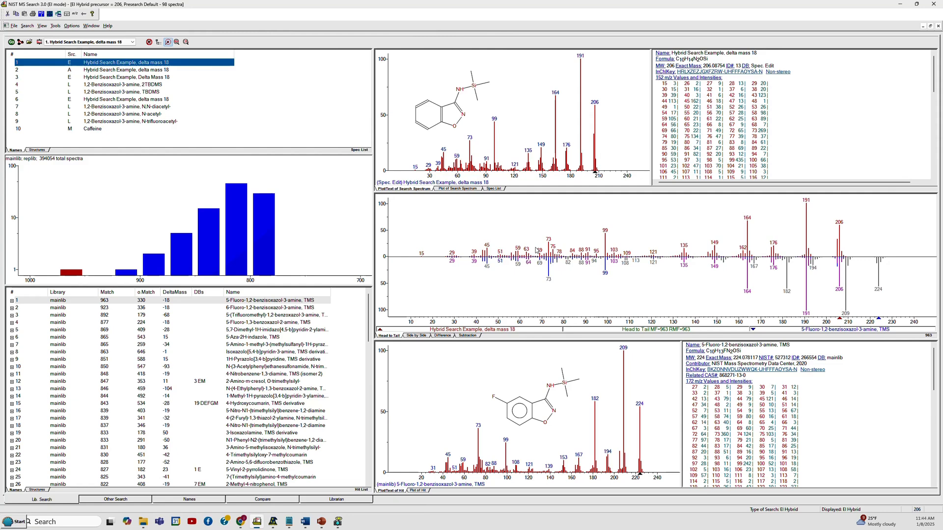
{"action": "mouse_move", "coordinate": [544, 211]}
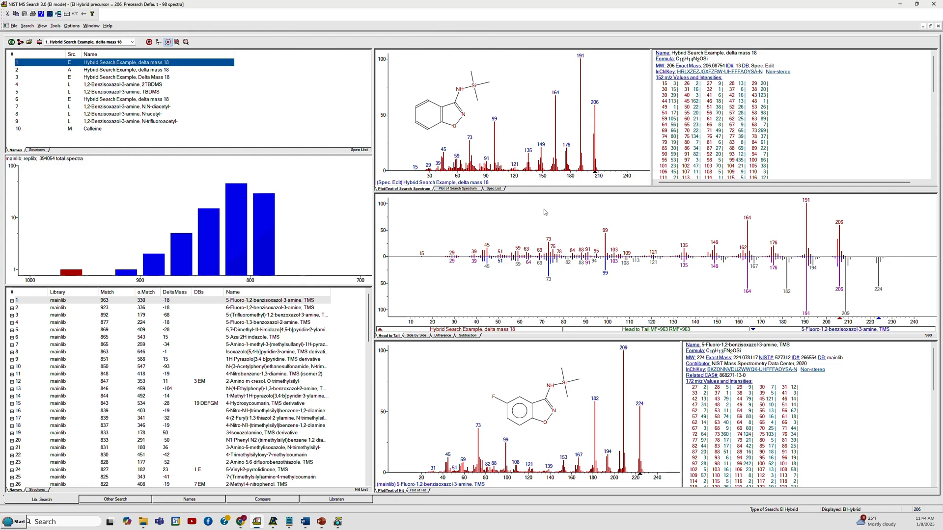
{"action": "mouse_move", "coordinate": [645, 291]}
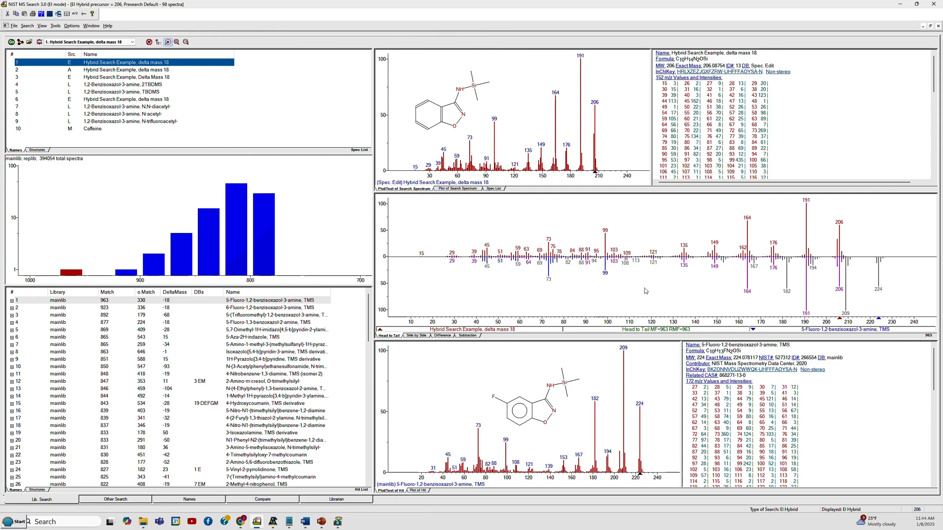
{"action": "mouse_move", "coordinate": [636, 216]}
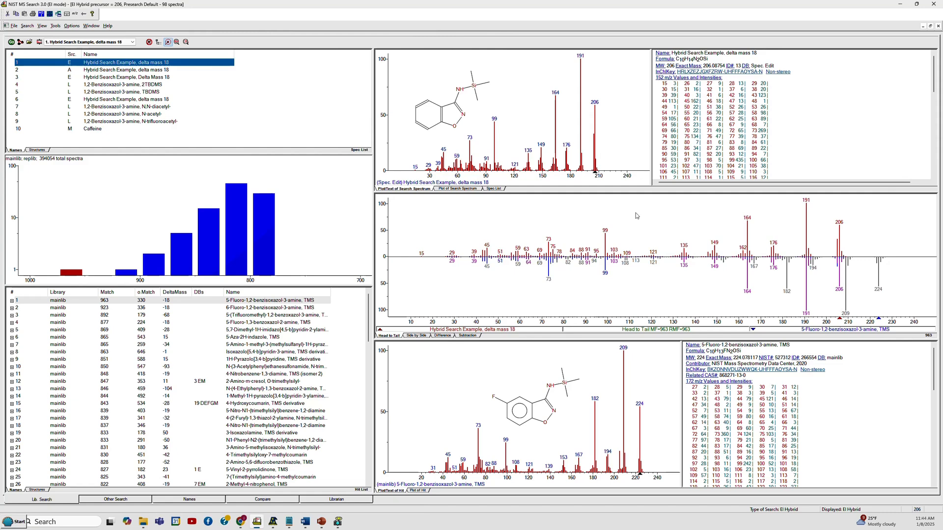
{"action": "mouse_move", "coordinate": [707, 239]}
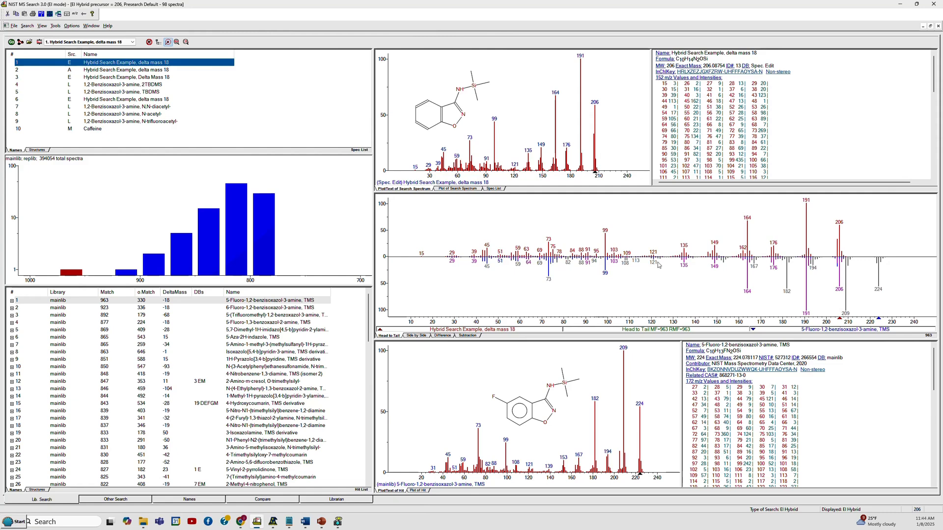
{"action": "mouse_move", "coordinate": [788, 281]}
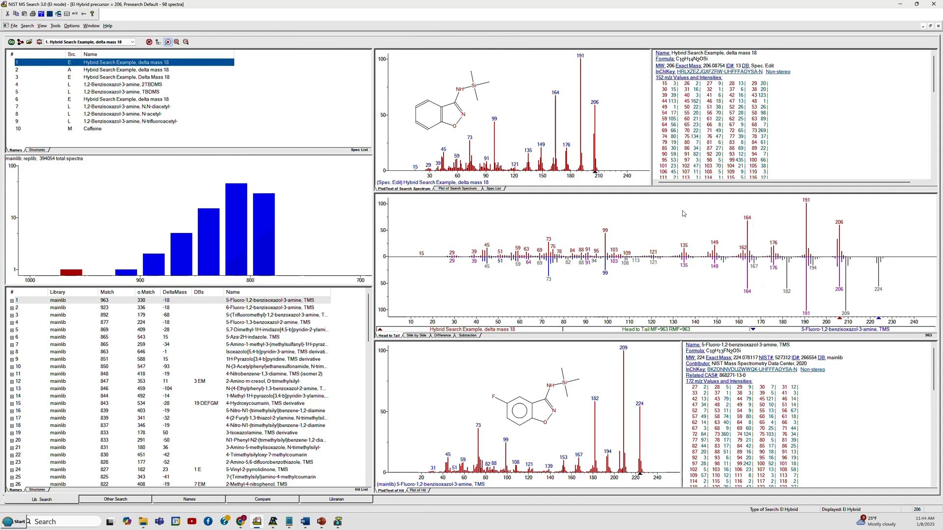
Turn on Neutral Loss Display for the head-to-tail plot
{"action": "right_click", "coordinate": [682, 214]}
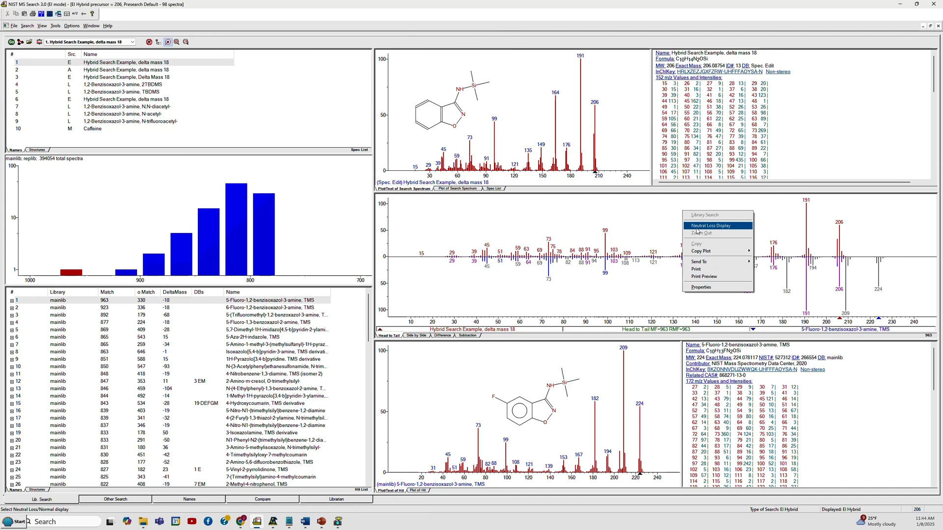
{"action": "left_click", "coordinate": [711, 225]}
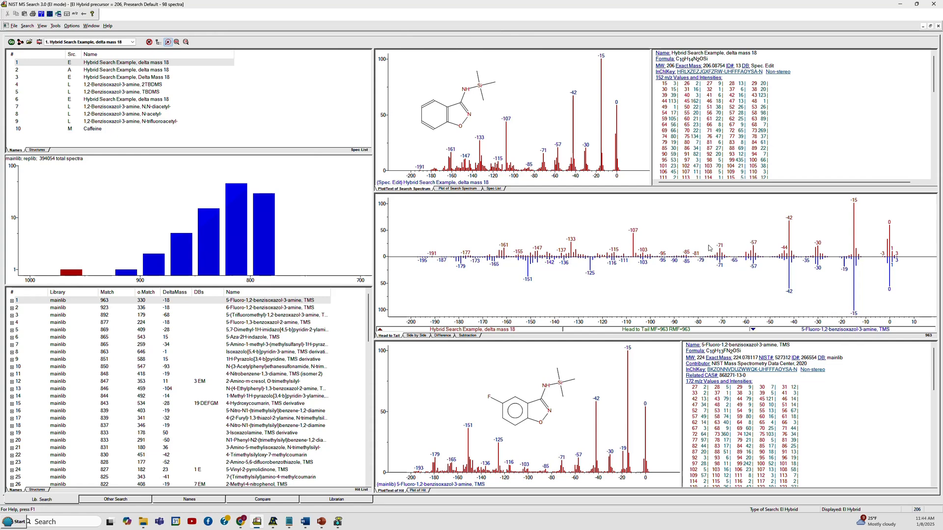
{"action": "mouse_move", "coordinate": [842, 206]}
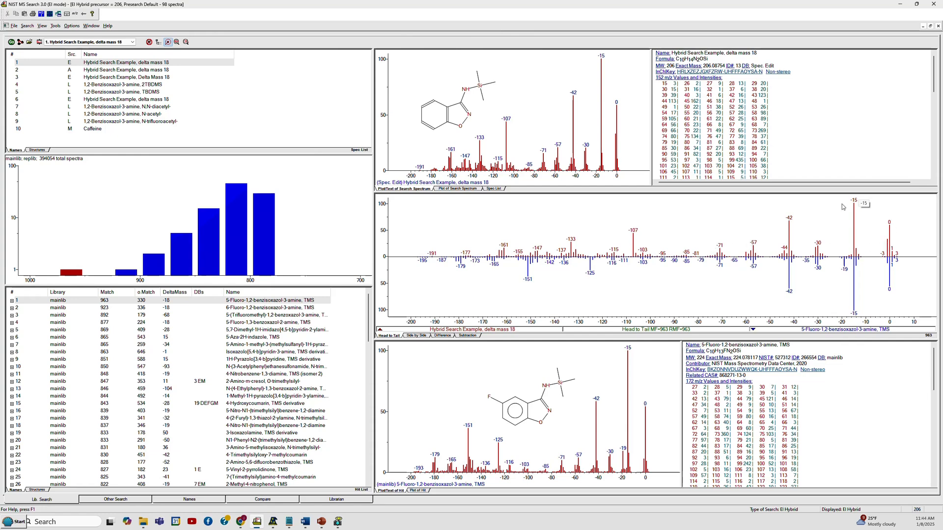